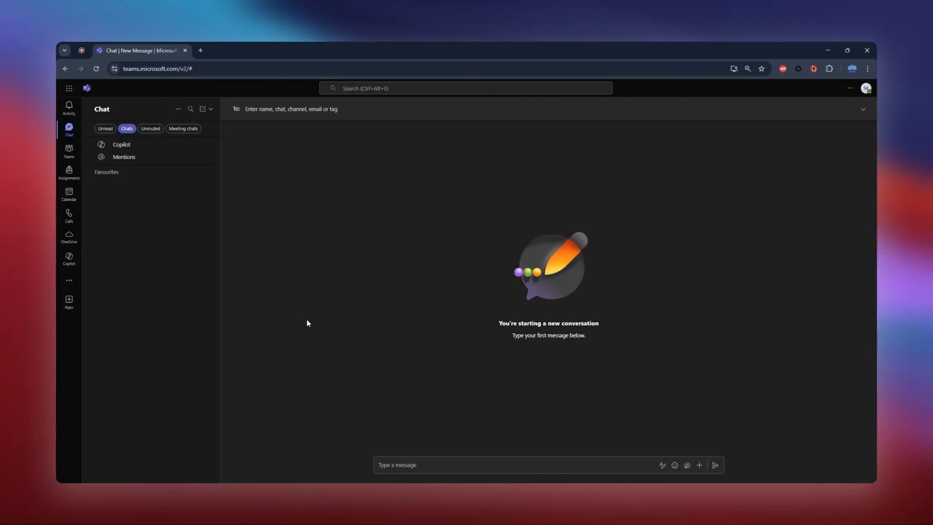
{"action": "mouse_move", "coordinate": [688, 168]}
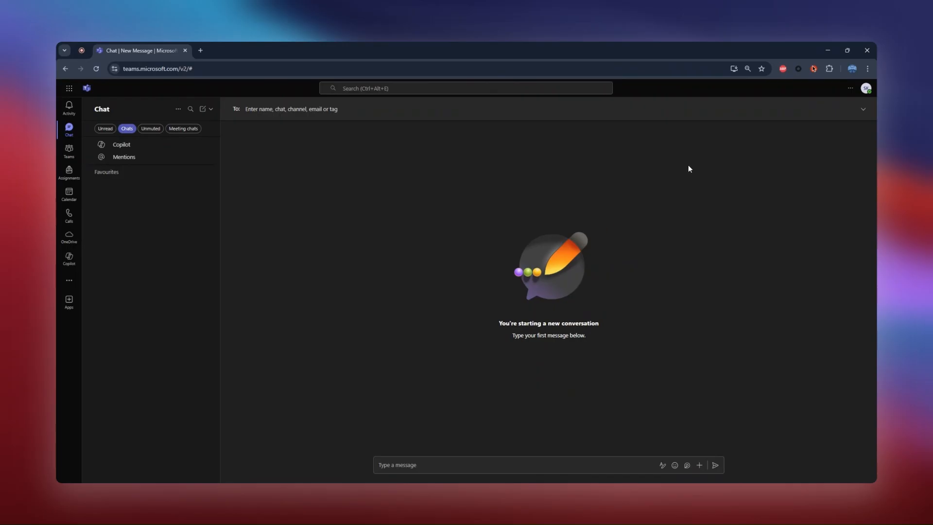
- Reach the status message editor from the profile avatar's account menu
{"action": "left_click", "coordinate": [866, 87]}
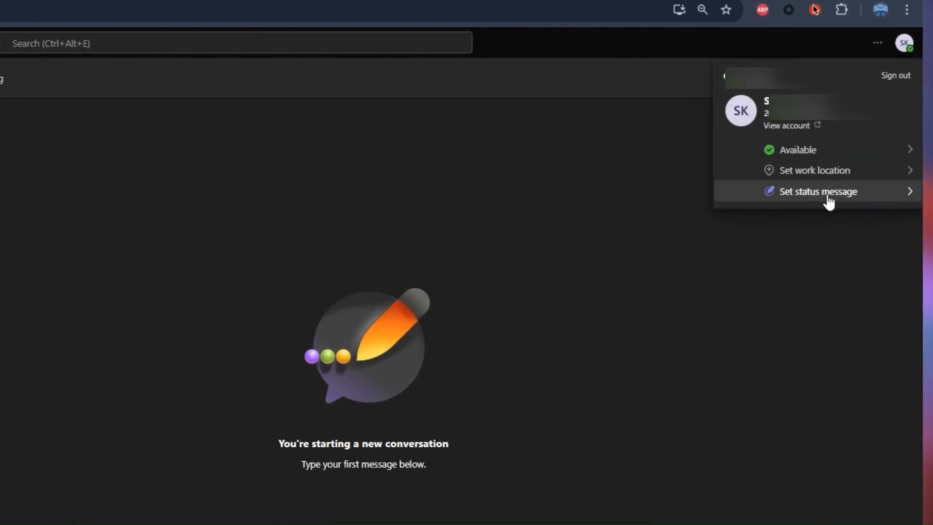
{"action": "left_click", "coordinate": [818, 191]}
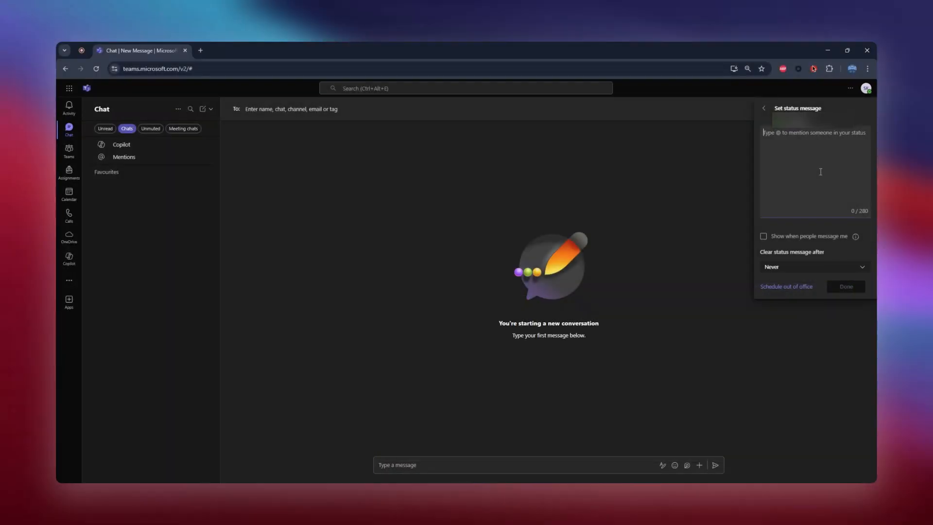
- Go to Schedule out of office and switch Turn on automatic replies to On
{"action": "left_click", "coordinate": [786, 286]}
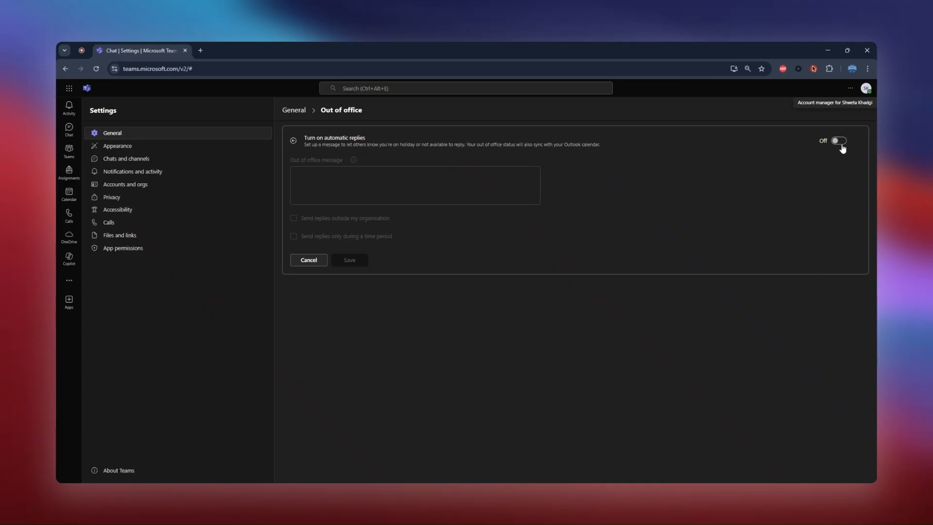
{"action": "left_click", "coordinate": [838, 140]}
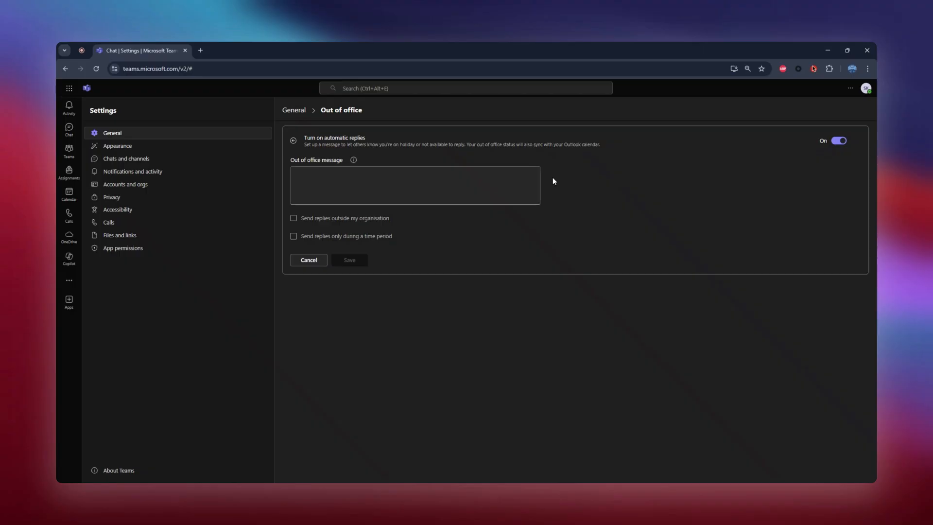
- Enter 'I'm currently out of the office and will respond when I return.' and enable replies to all external senders
{"action": "type", "text": "I'm currently out of the office and will respond when I return."}
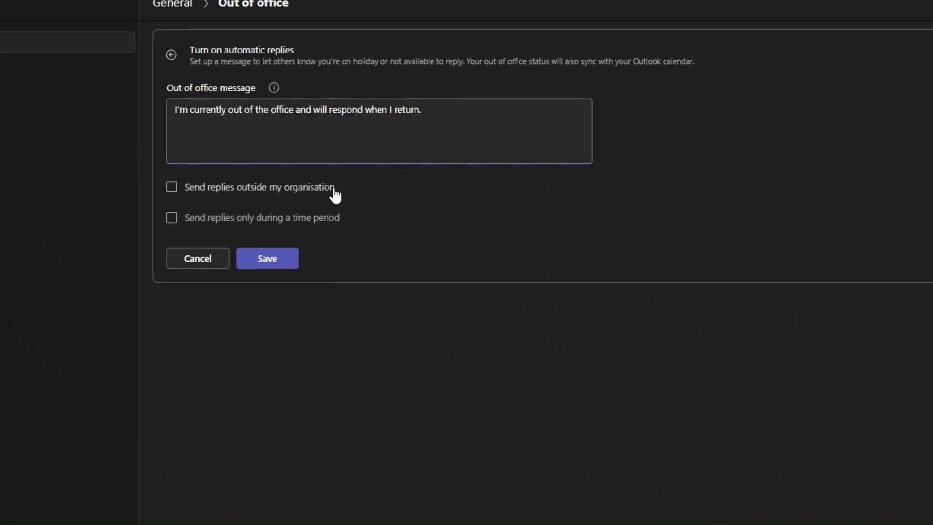
{"action": "left_click", "coordinate": [172, 186]}
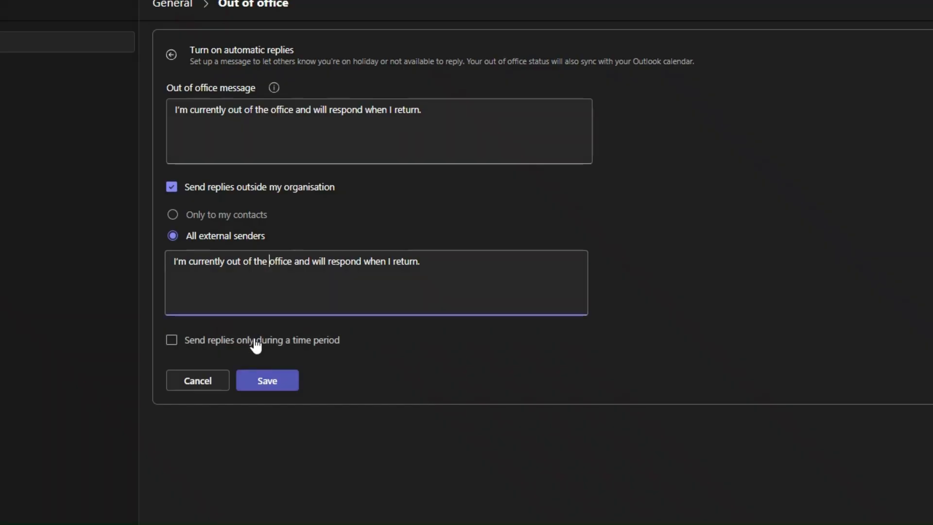
{"action": "left_click", "coordinate": [171, 340]}
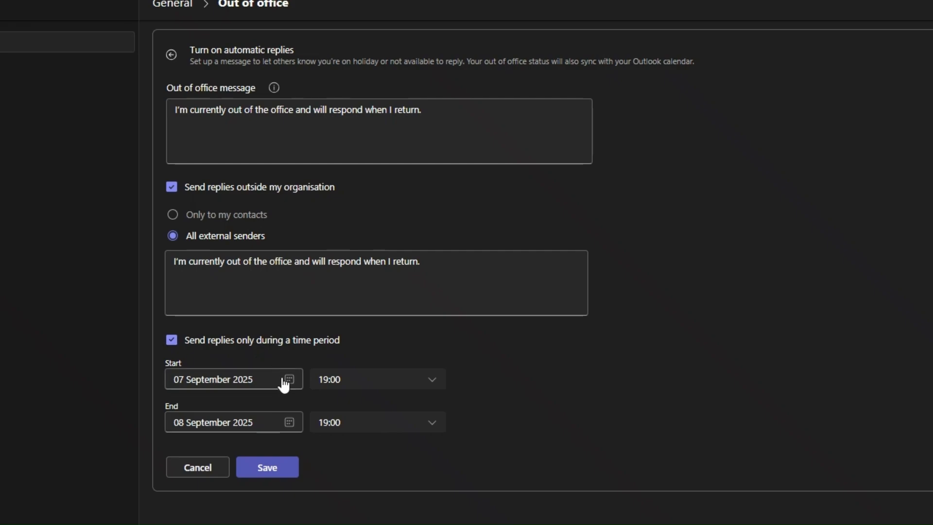
{"action": "left_click", "coordinate": [289, 379]}
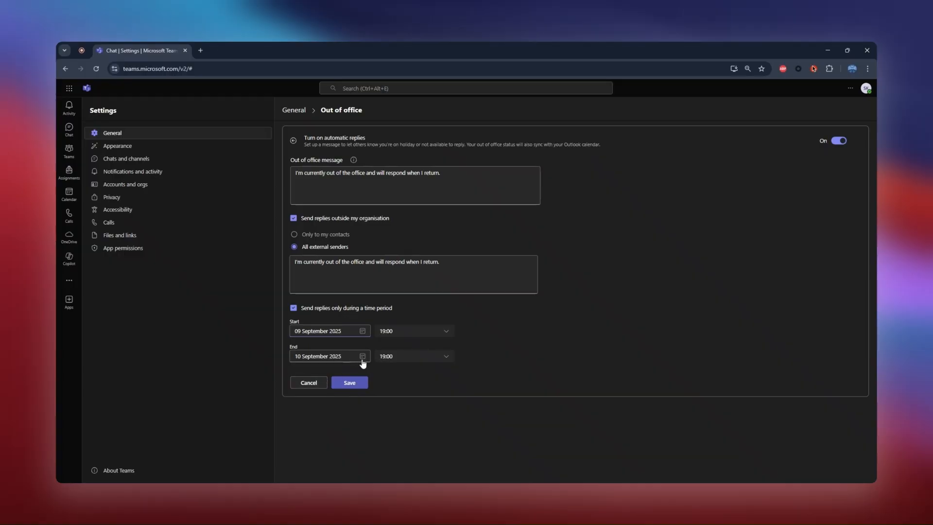
{"action": "mouse_move", "coordinate": [376, 363]}
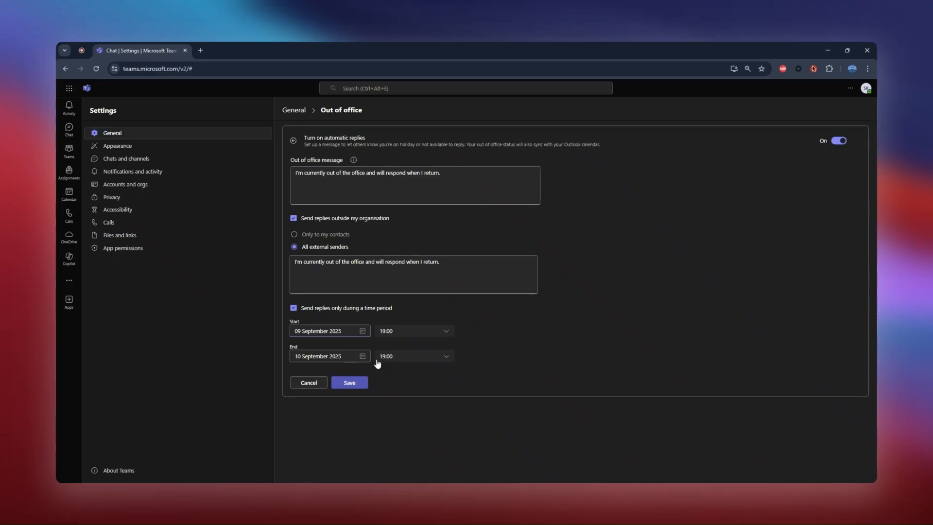
{"action": "mouse_move", "coordinate": [374, 343]}
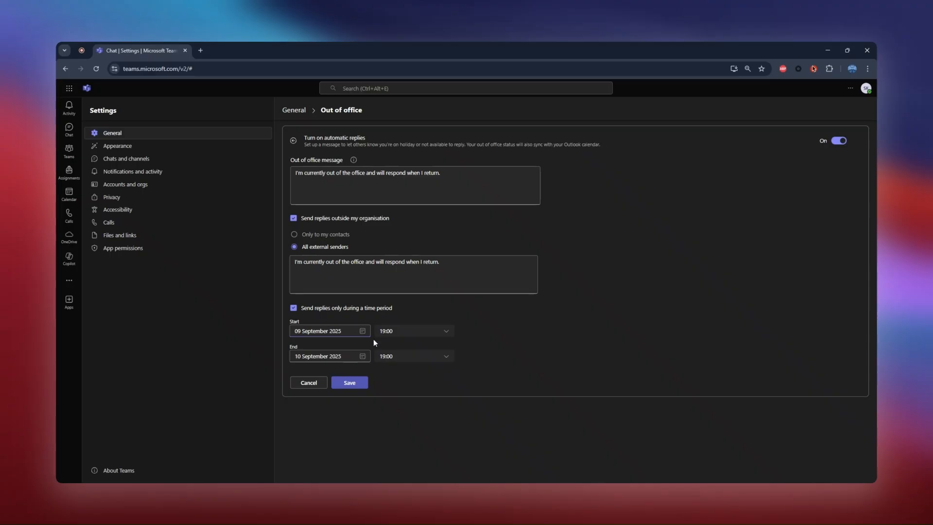
{"action": "left_click", "coordinate": [293, 307]}
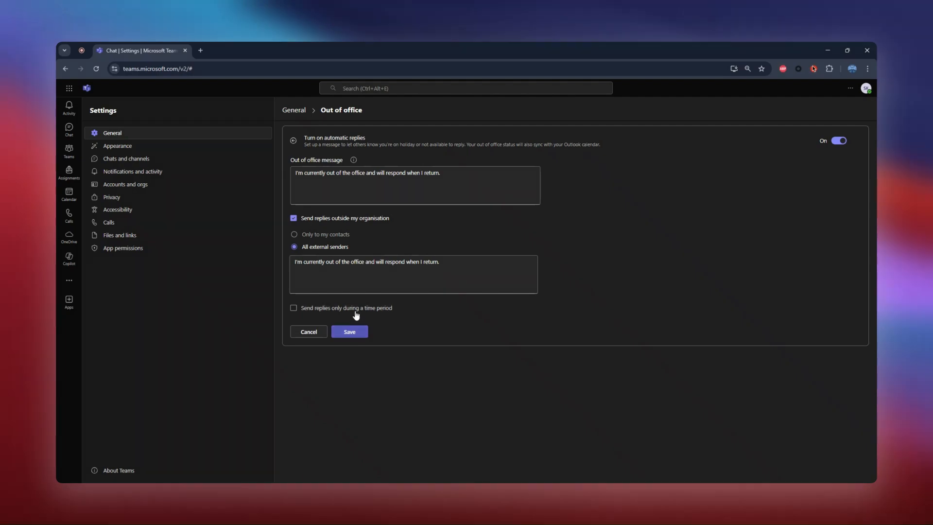
- Limit replies to 07 September 2025 19:00 – 08 September 2025 19:00 and save the schedule
{"action": "left_click", "coordinate": [293, 307]}
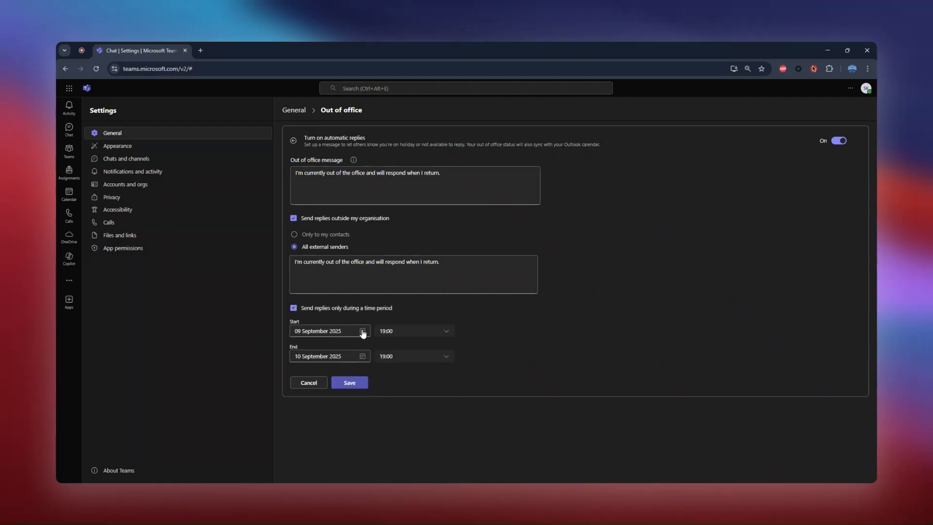
{"action": "left_click", "coordinate": [362, 331]}
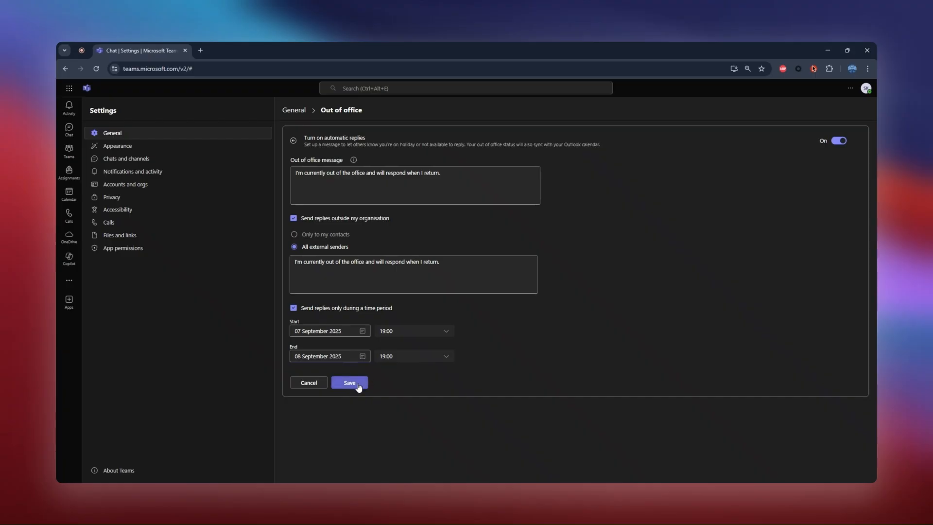
{"action": "left_click", "coordinate": [349, 382]}
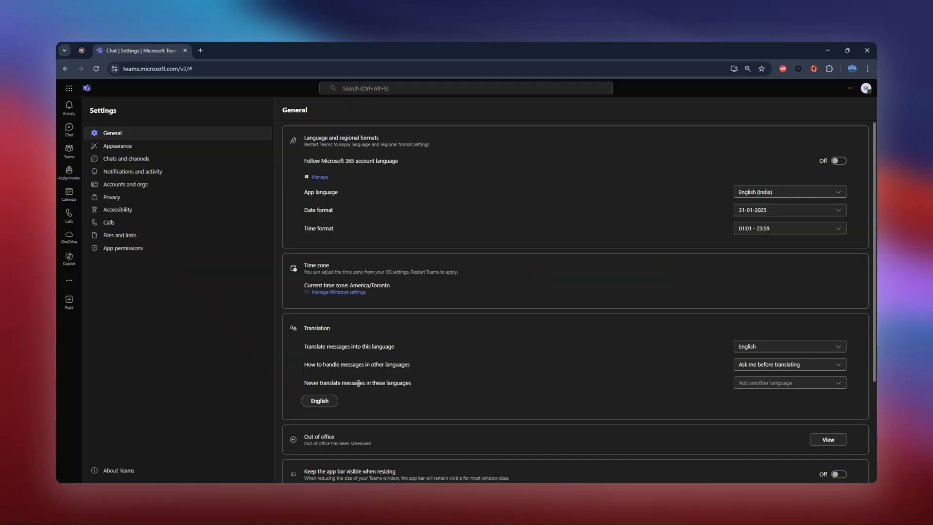
- Return via the avatar menu and Set status message to the saved out-of-office settings
{"action": "scroll", "scroll_direction": "down", "scroll_amount": 3}
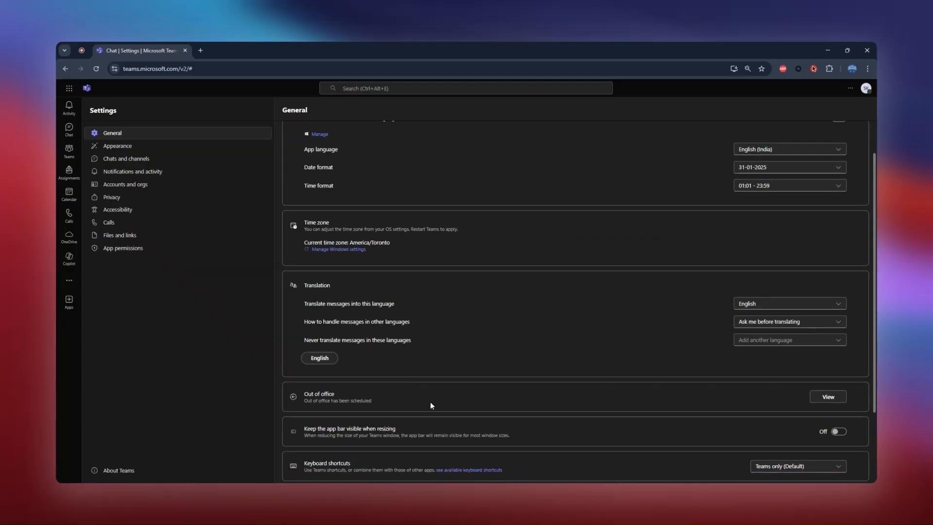
{"action": "mouse_move", "coordinate": [473, 405]}
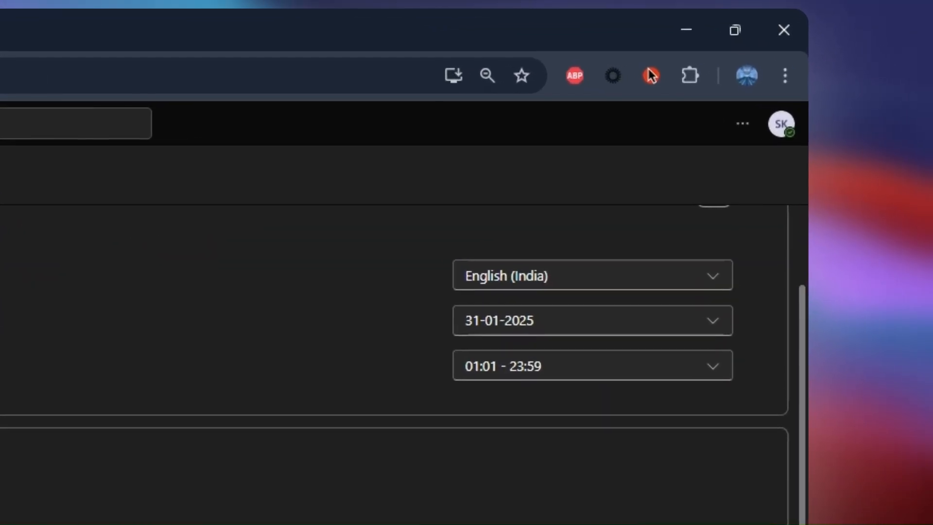
{"action": "left_click", "coordinate": [781, 124]}
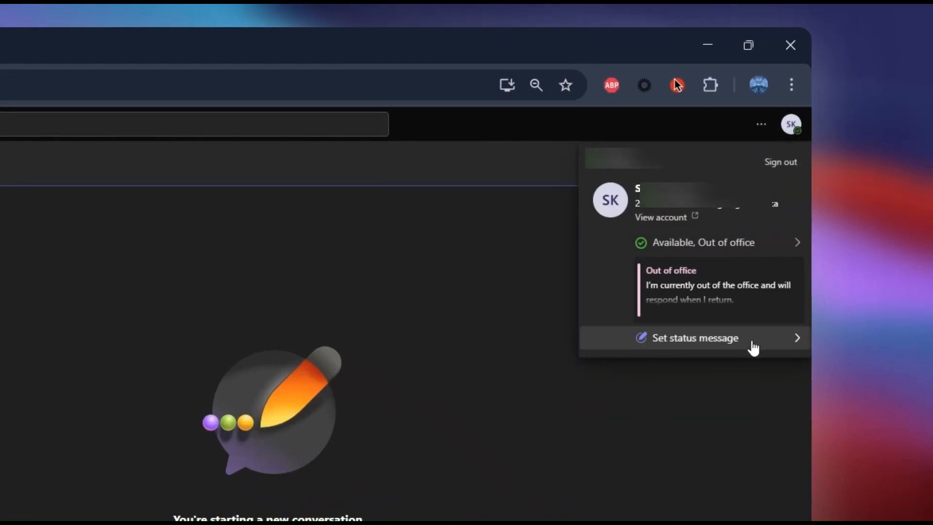
{"action": "left_click", "coordinate": [694, 337]}
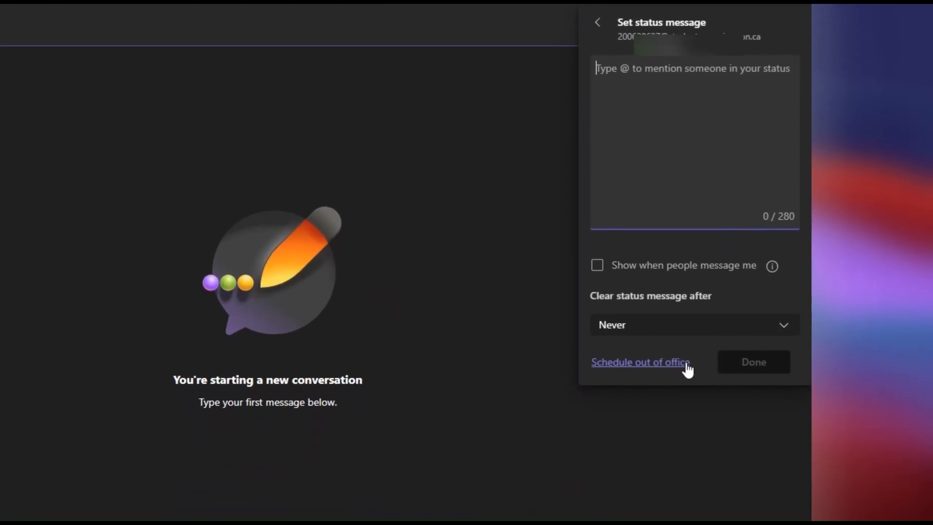
{"action": "left_click", "coordinate": [640, 361]}
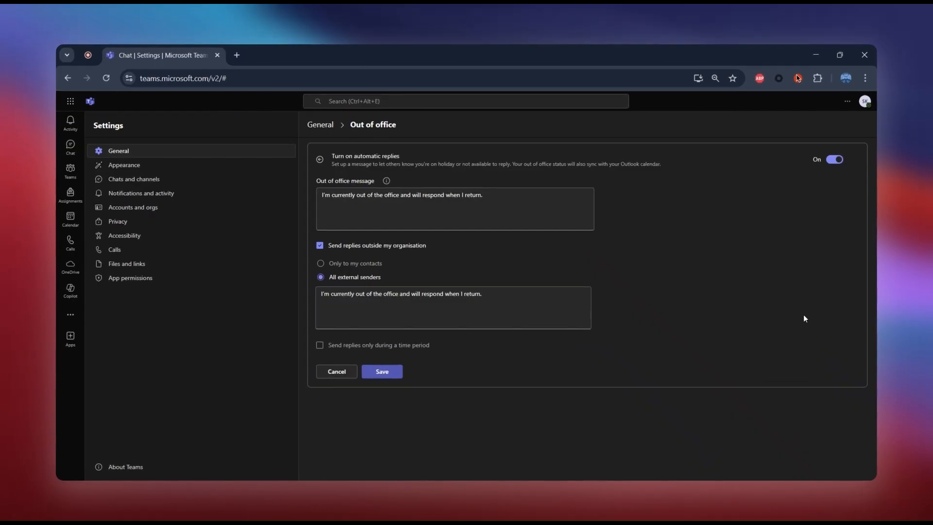